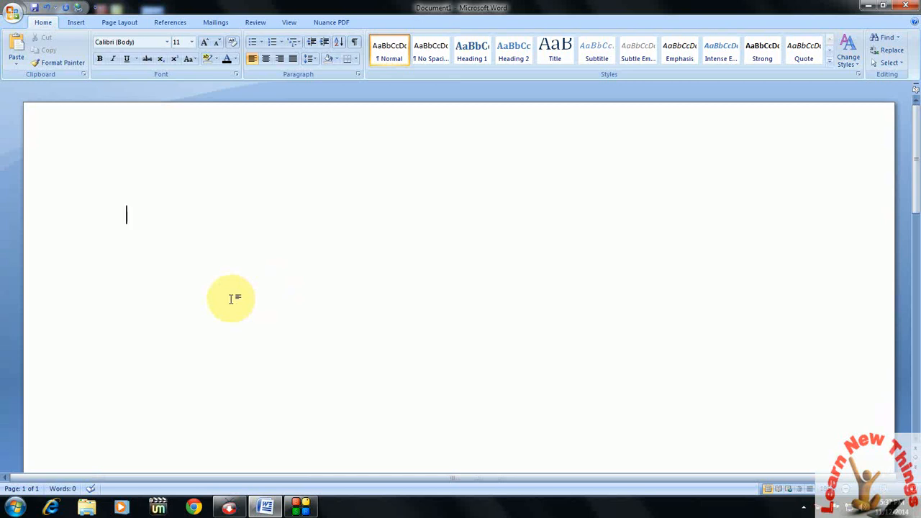
# Set the document's font size to 35 pt in the Font dialog
pyautogui.click(236, 74)
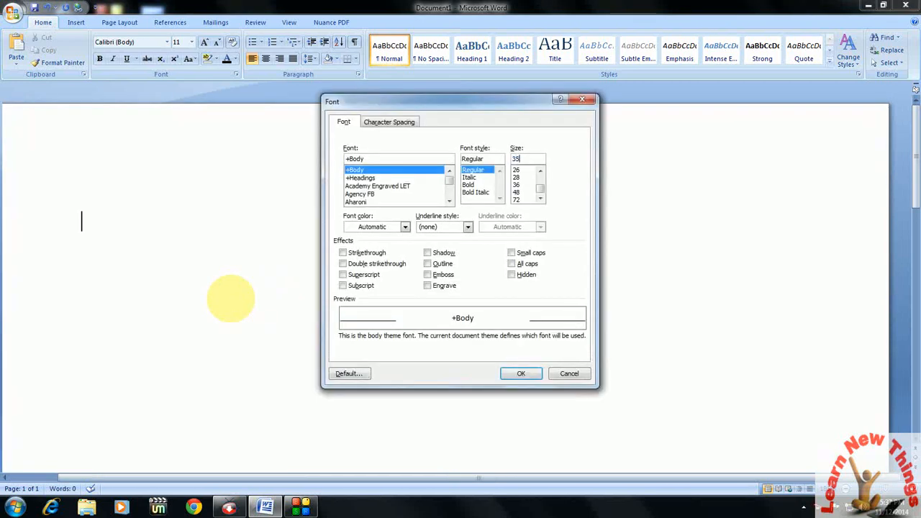
pyautogui.click(521, 373)
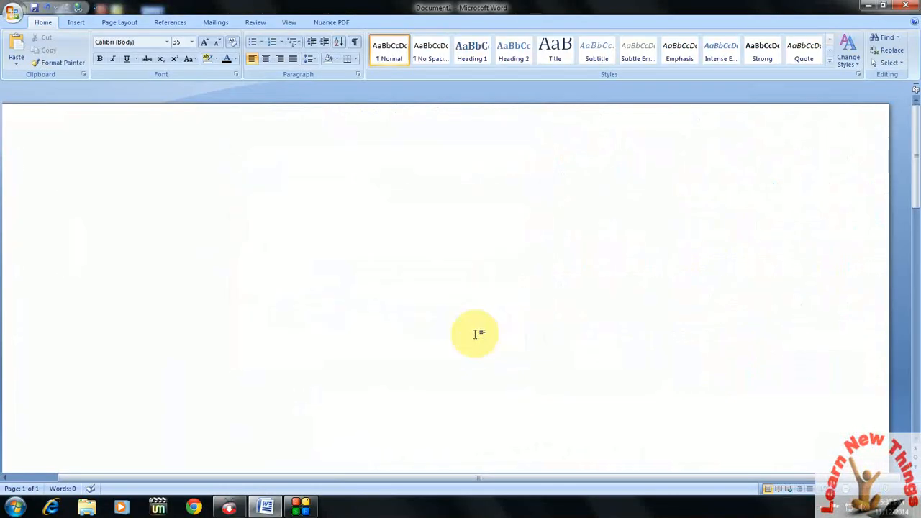
# Open the Symbol dialog and browse Square721 BT and Staccato222 BT before returning to Symbol
pyautogui.press('alt')
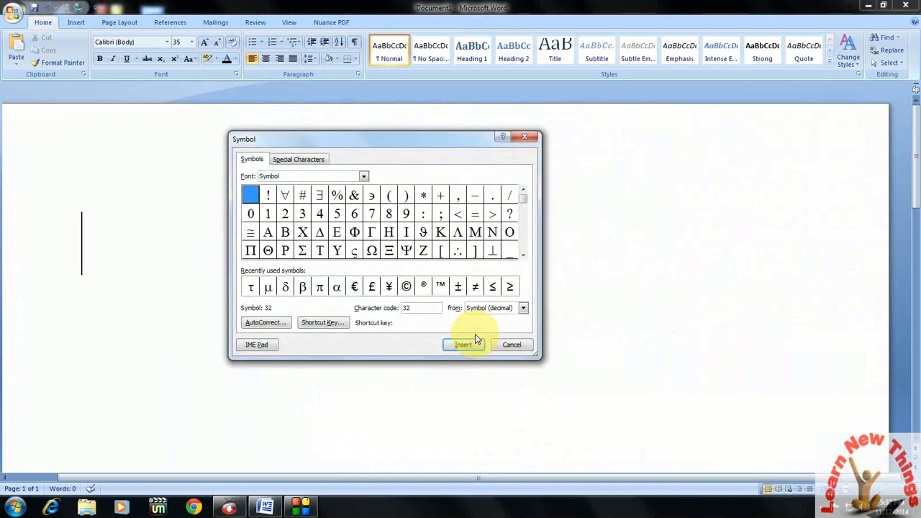
pyautogui.moveTo(353, 196)
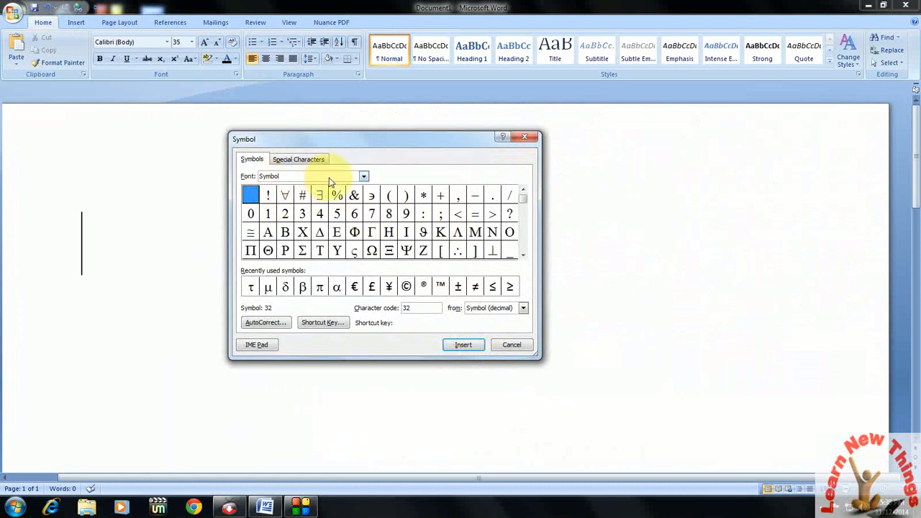
pyautogui.click(364, 176)
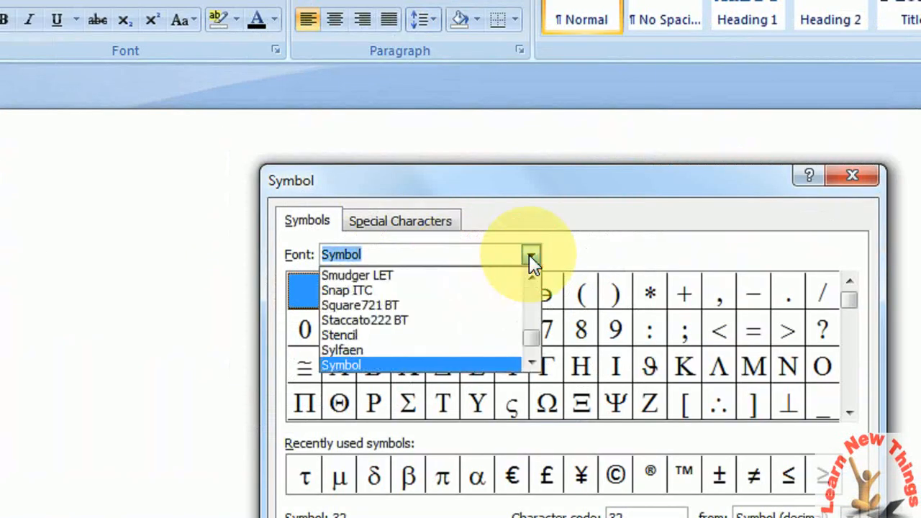
pyautogui.click(360, 305)
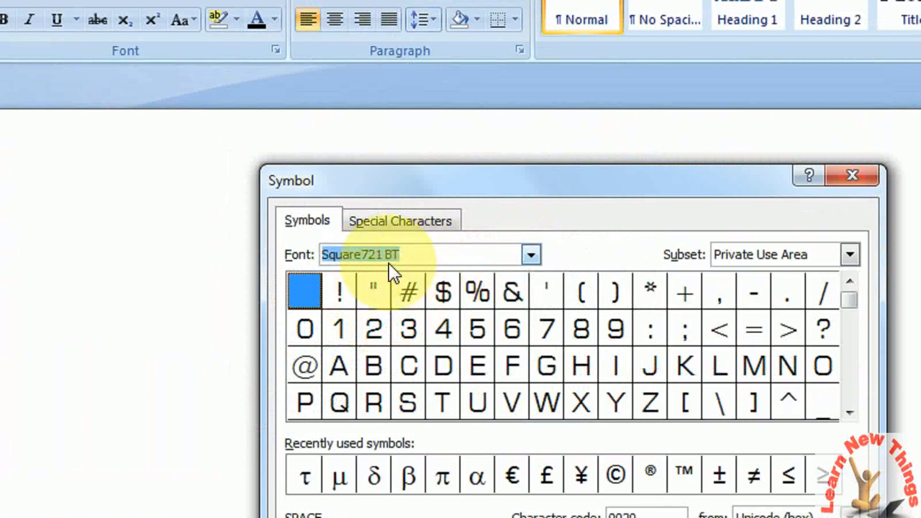
pyautogui.click(531, 254)
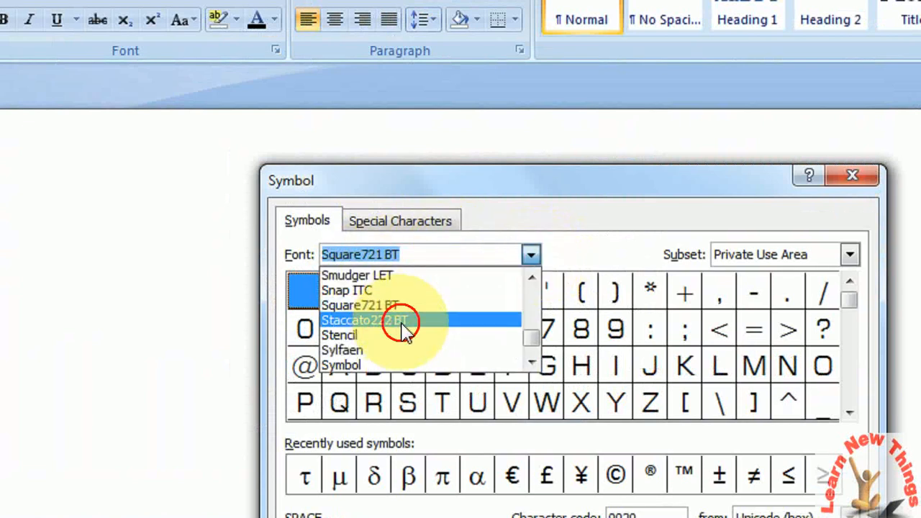
pyautogui.click(364, 320)
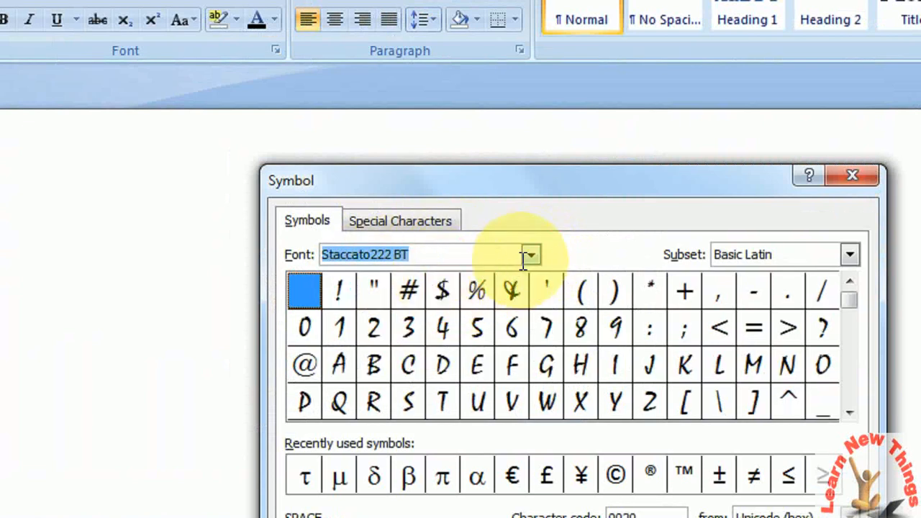
pyautogui.click(530, 254)
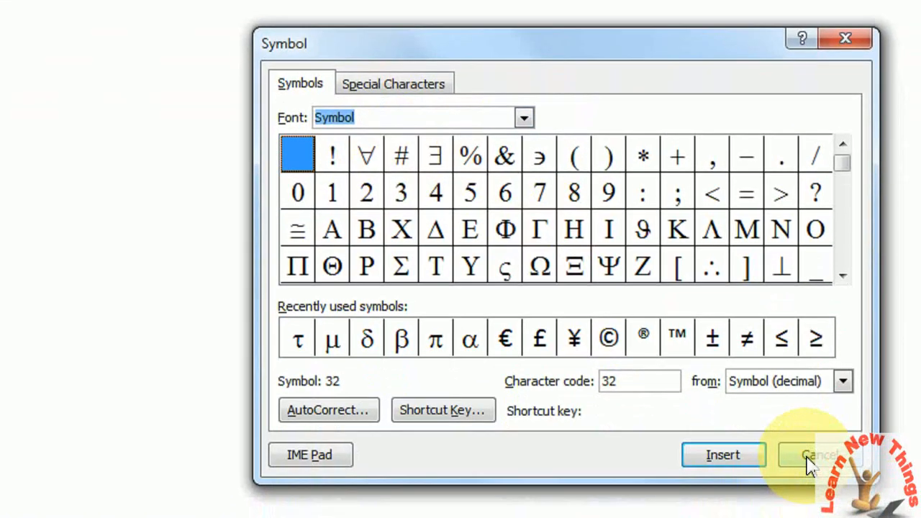
# Select characters in the Symbol grid and scroll to lowercase π (code 112)
pyautogui.click(819, 455)
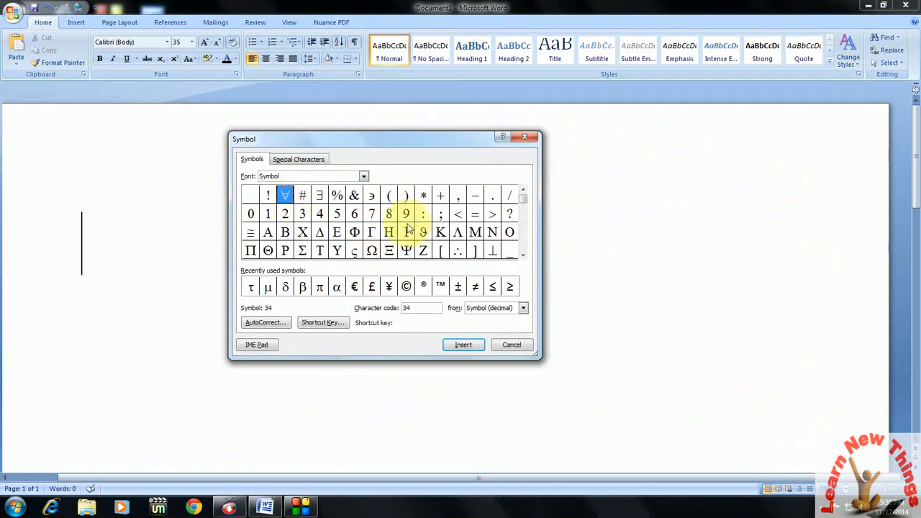
pyautogui.click(285, 213)
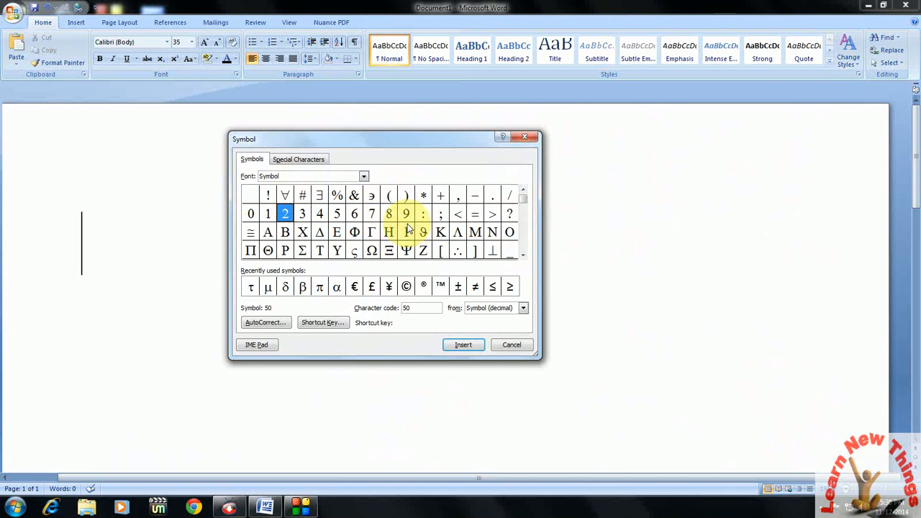
pyautogui.scroll(-3)
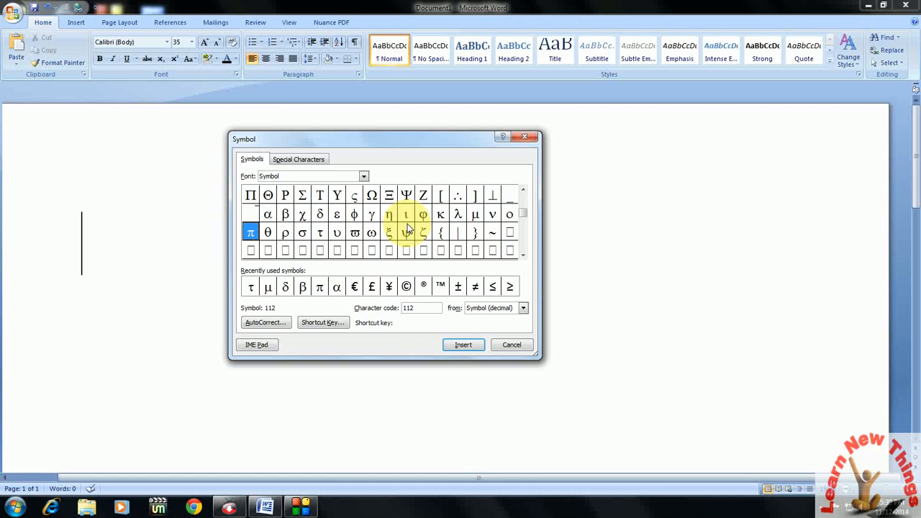
# Insert π into the document and reopen the Symbol dialog
pyautogui.click(463, 344)
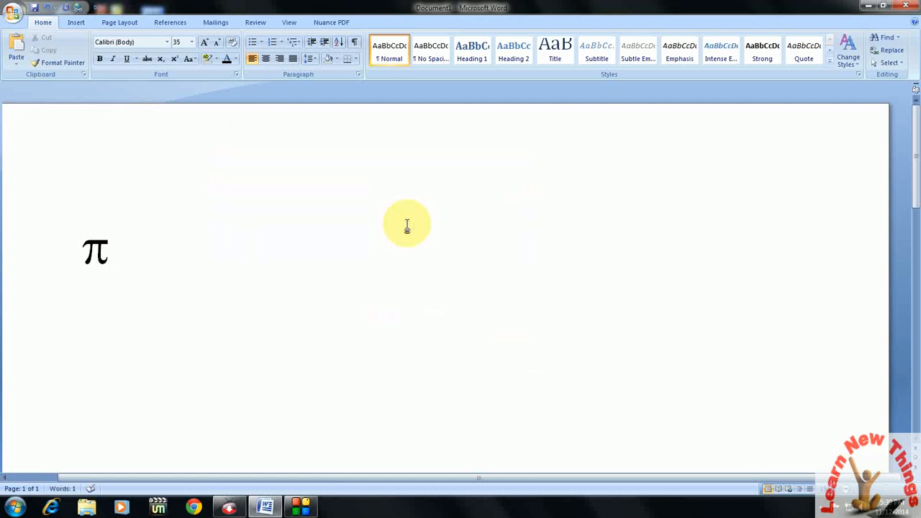
pyautogui.press('alt')
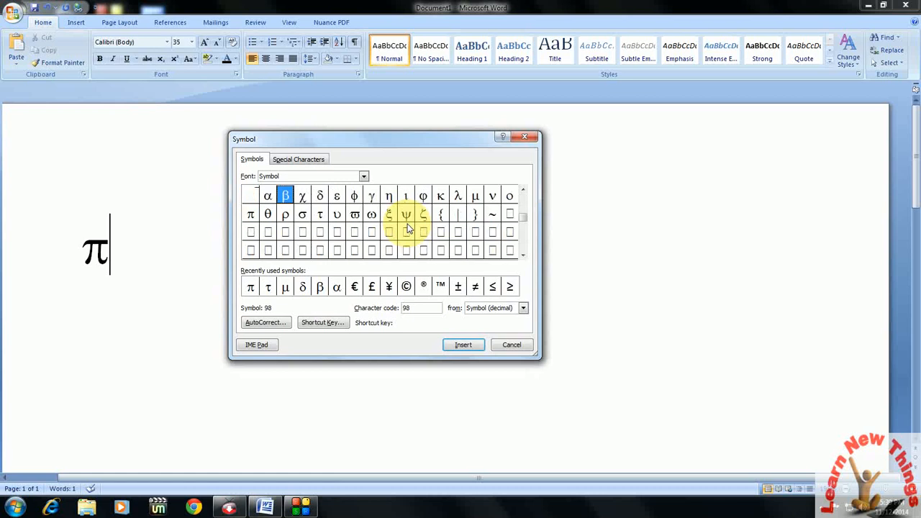
# Insert β, τ and ρ after π from the Symbol dialog
pyautogui.click(463, 344)
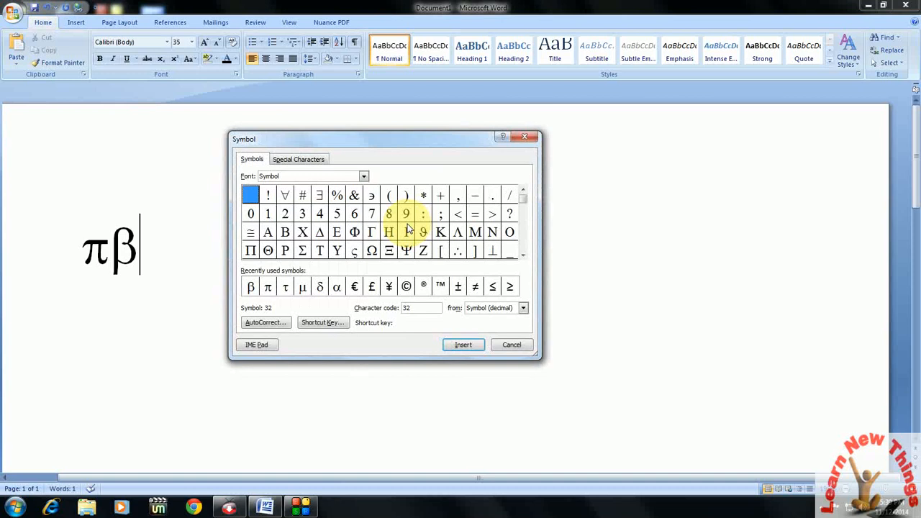
pyautogui.scroll(-3)
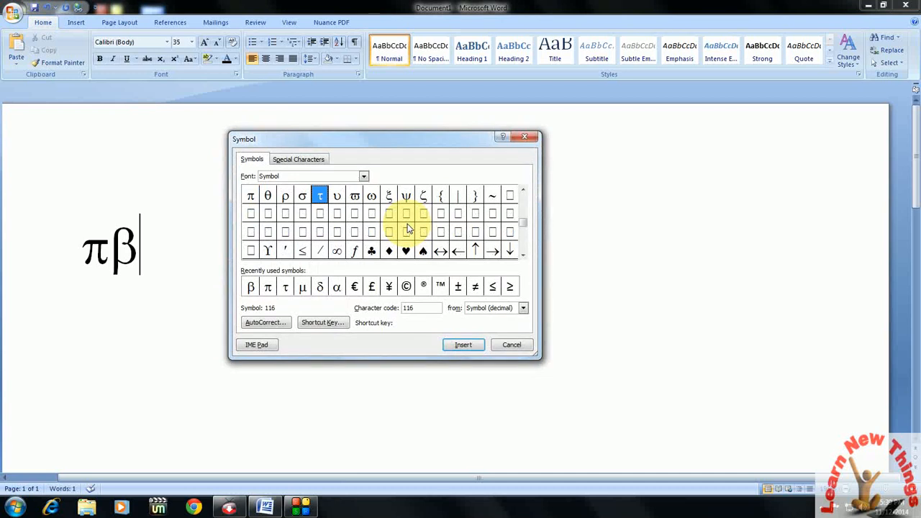
pyautogui.click(463, 345)
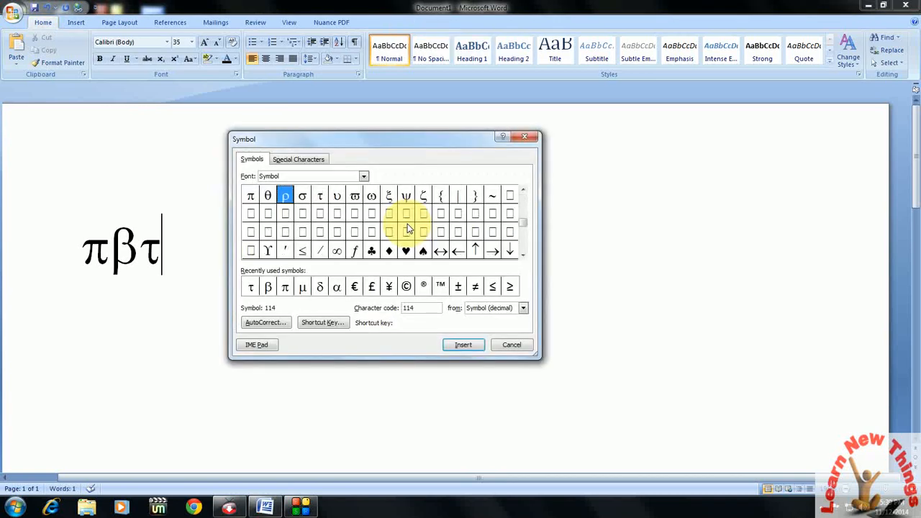
pyautogui.click(463, 344)
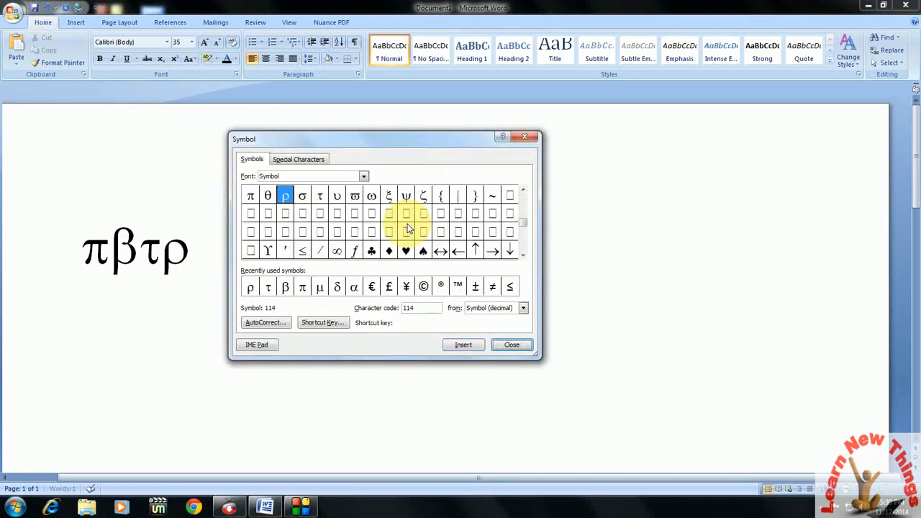